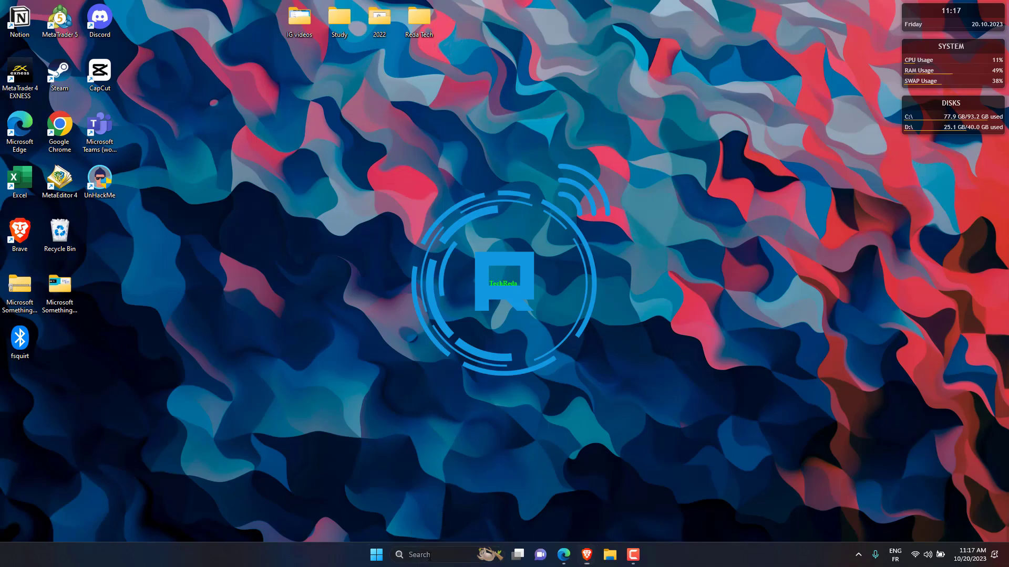
- Launch Control Panel from search and list all its items as Small icons
type("control panel")
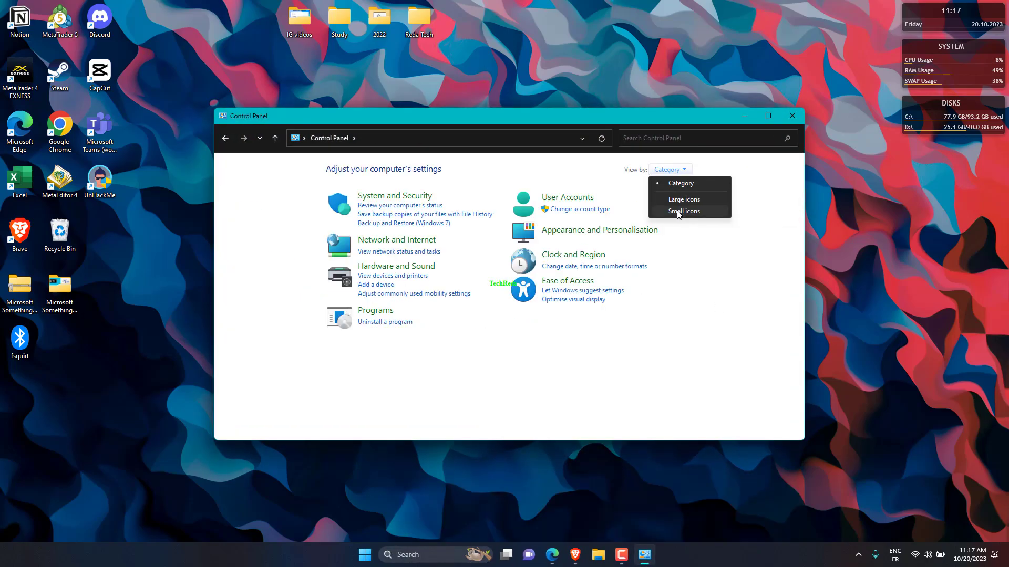
left_click(682, 198)
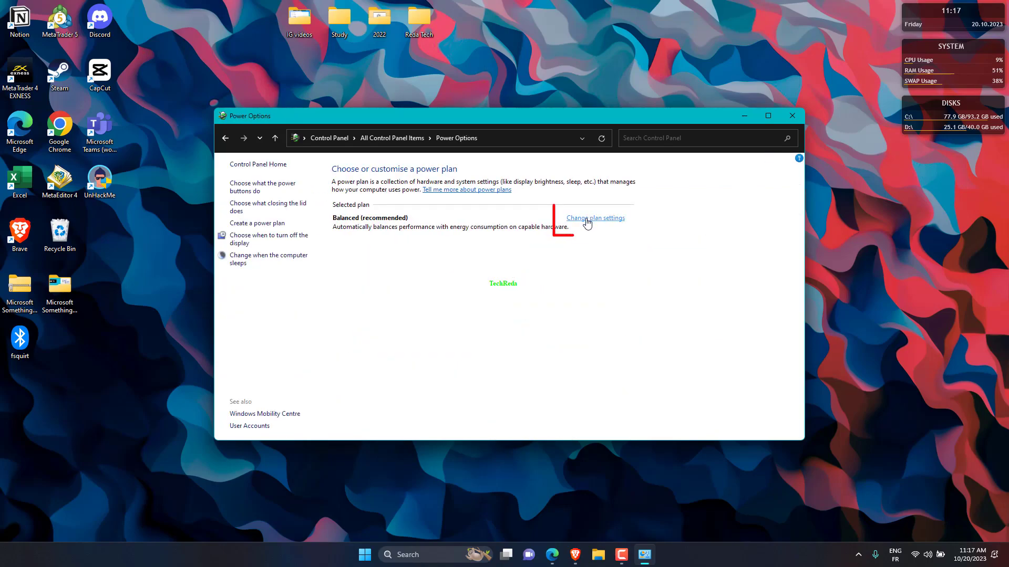
- Go into the Balanced plan's settings and its advanced power settings
left_click(595, 218)
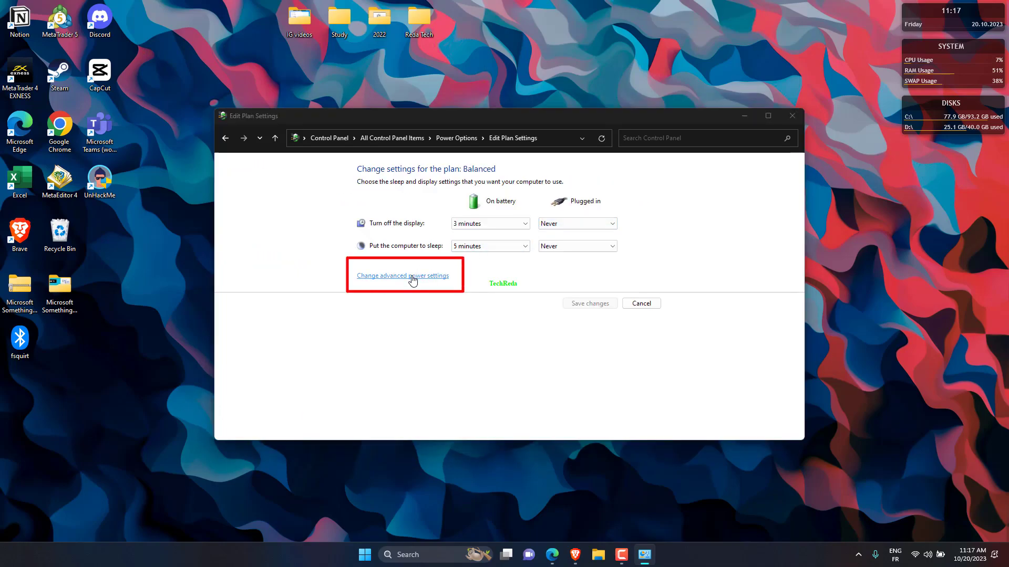
left_click(402, 275)
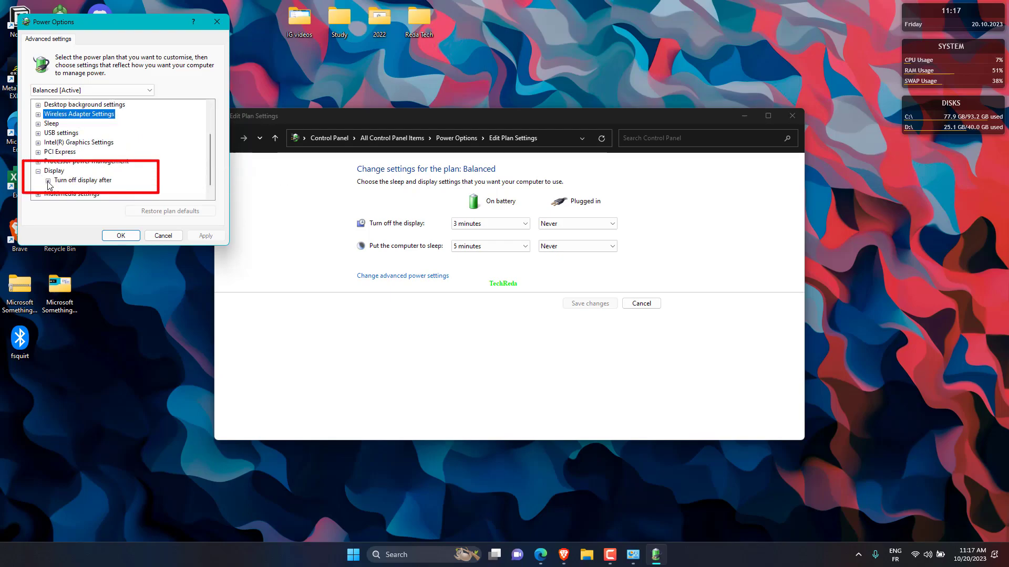
- Under Display > Turn off display after, set On battery to 10 minutes and confirm with OK
left_click(48, 185)
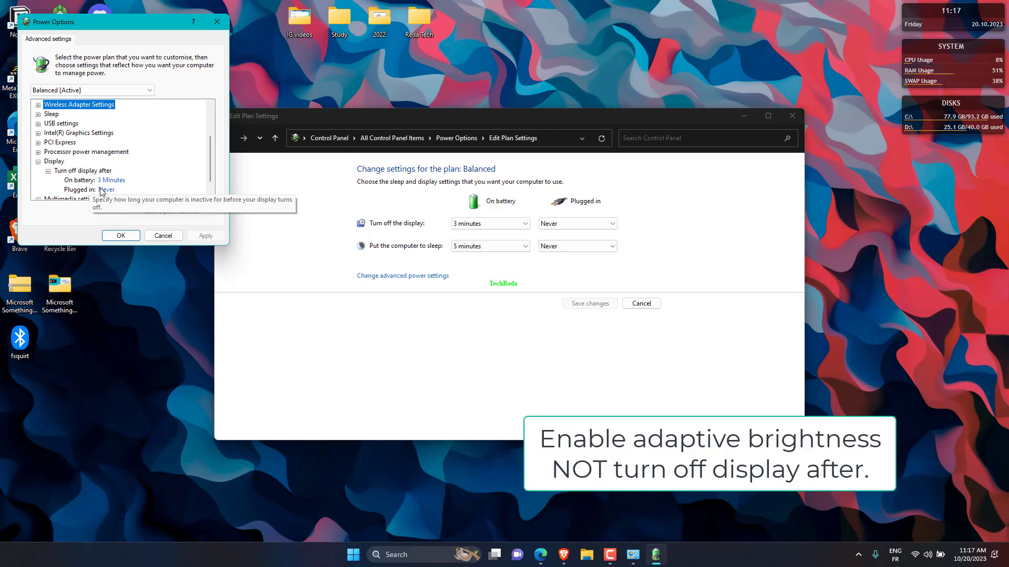
left_click(111, 180)
type("10")
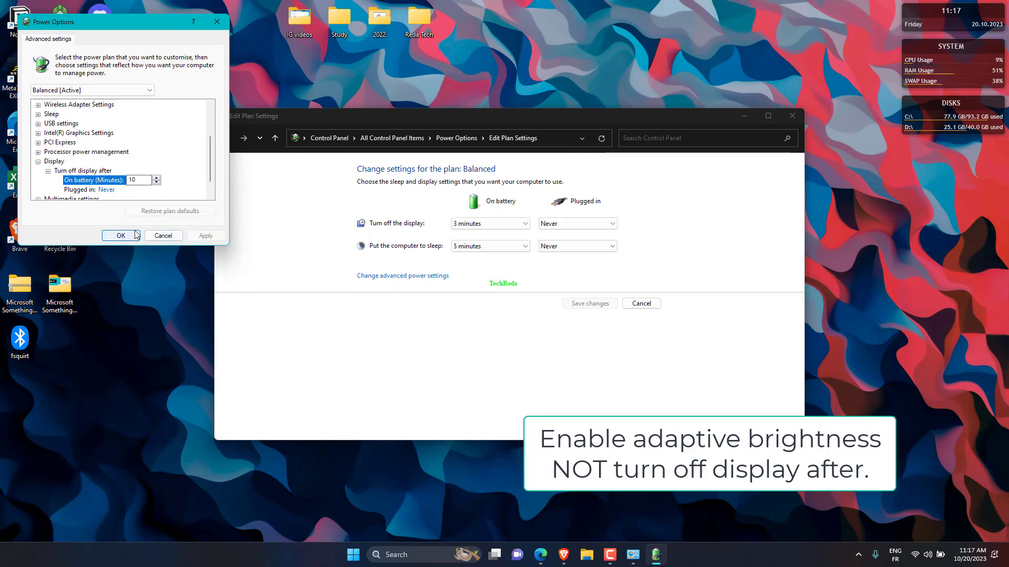
left_click(119, 235)
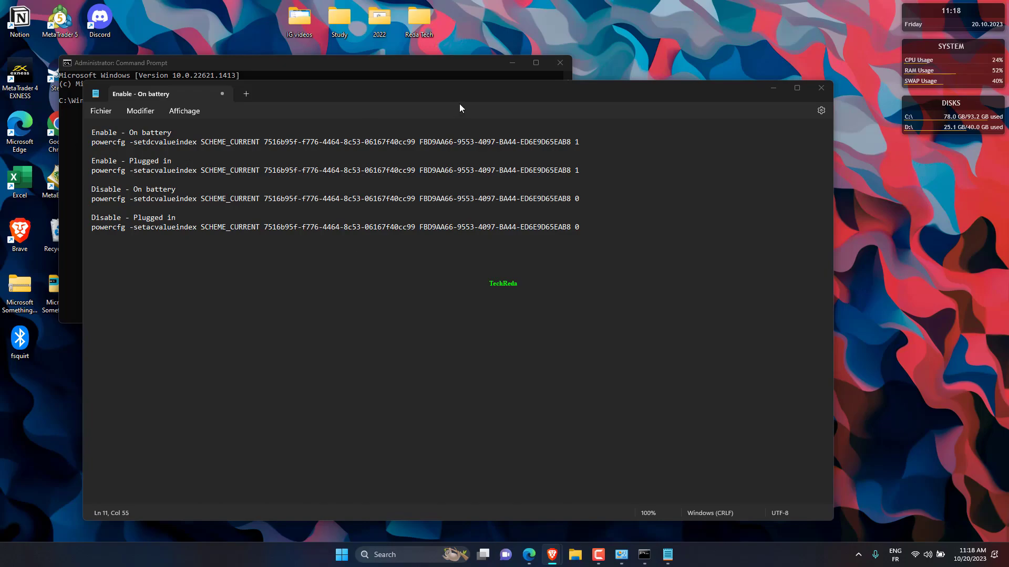
- Copy the powercfg setdcvalueindex adaptive-brightness line from Notepad and run it in the admin Command Prompt
triple_click(334, 142)
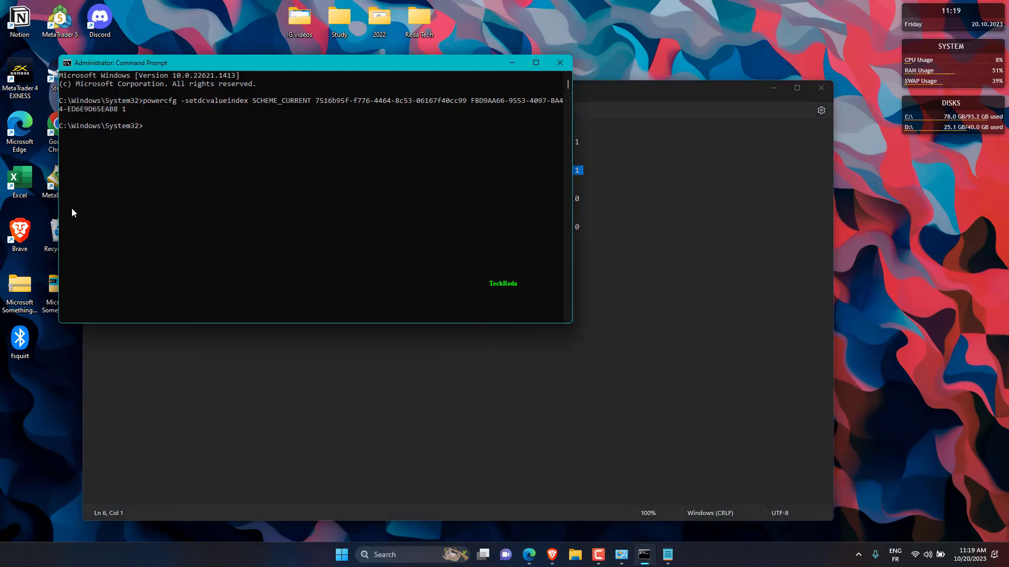
left_click(558, 62)
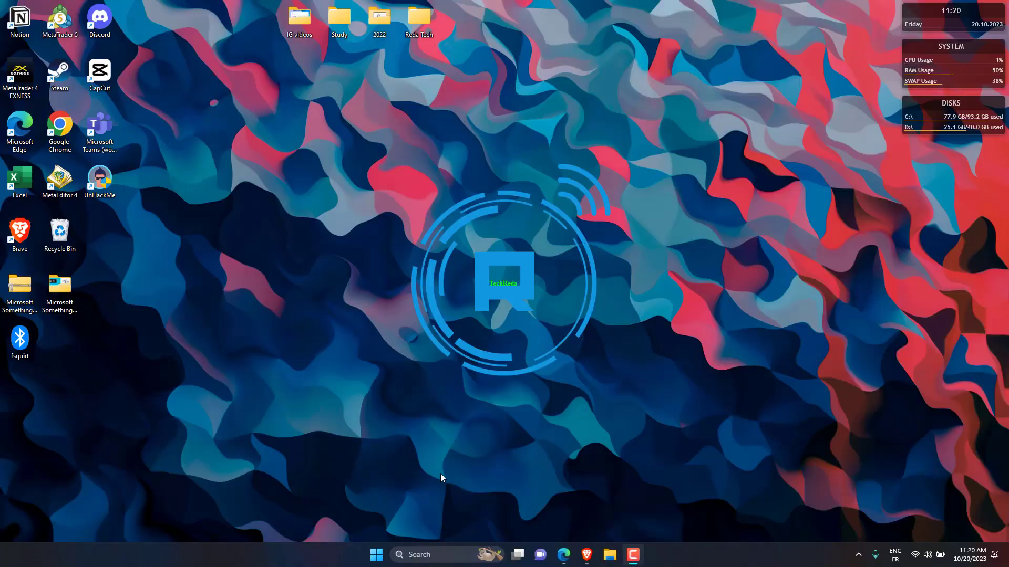
- In Settings > System > Display, turn off automatic brightness, raise the slider slightly, then search 'dev' for Device Manager
left_click(376, 554)
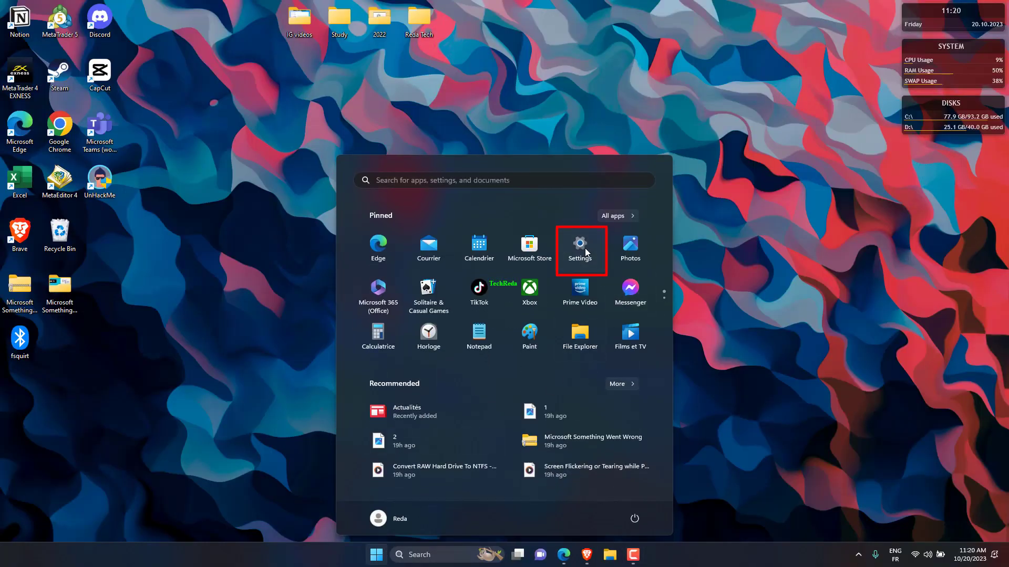
left_click(580, 248)
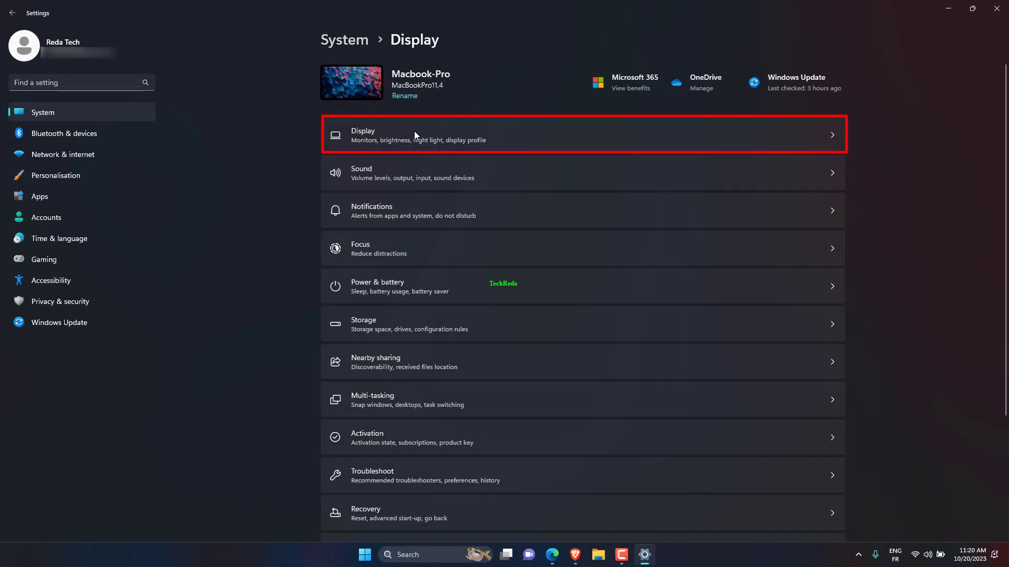
left_click(415, 135)
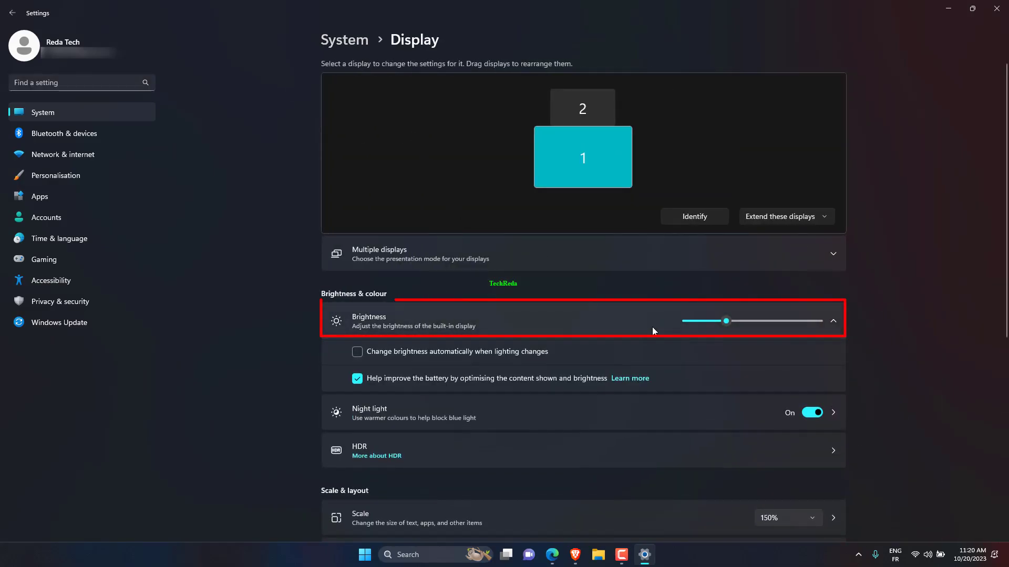
left_click_drag(727, 322, 726, 321)
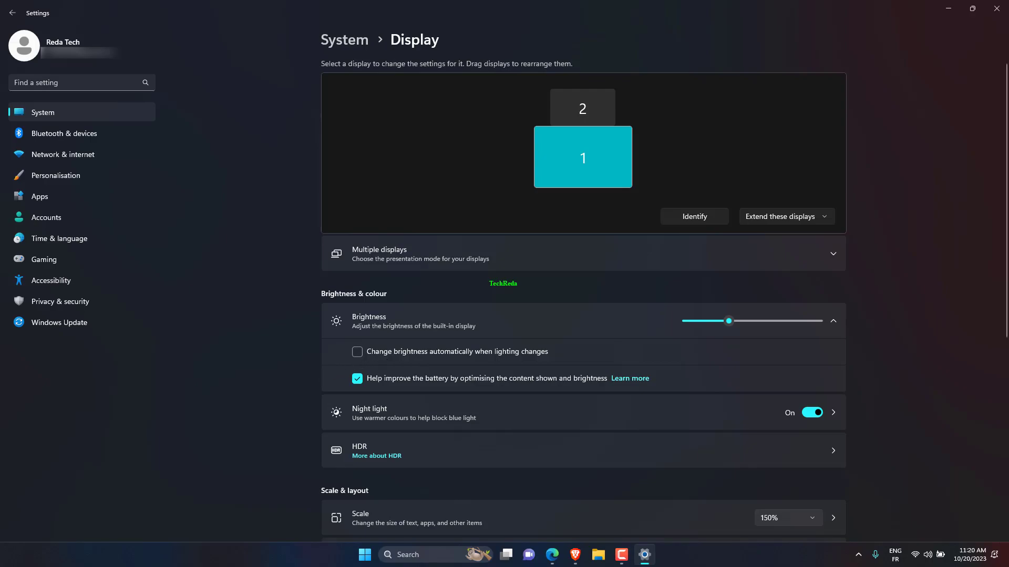
type("dev")
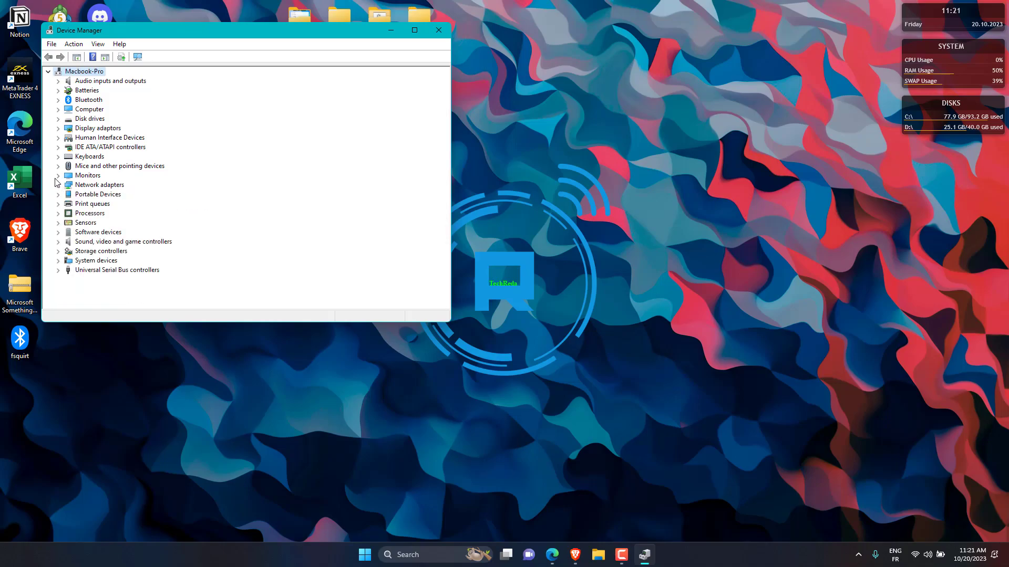
- Expand Monitors and bring up the Integrated Monitor (Color LCD) context menu
left_click(59, 175)
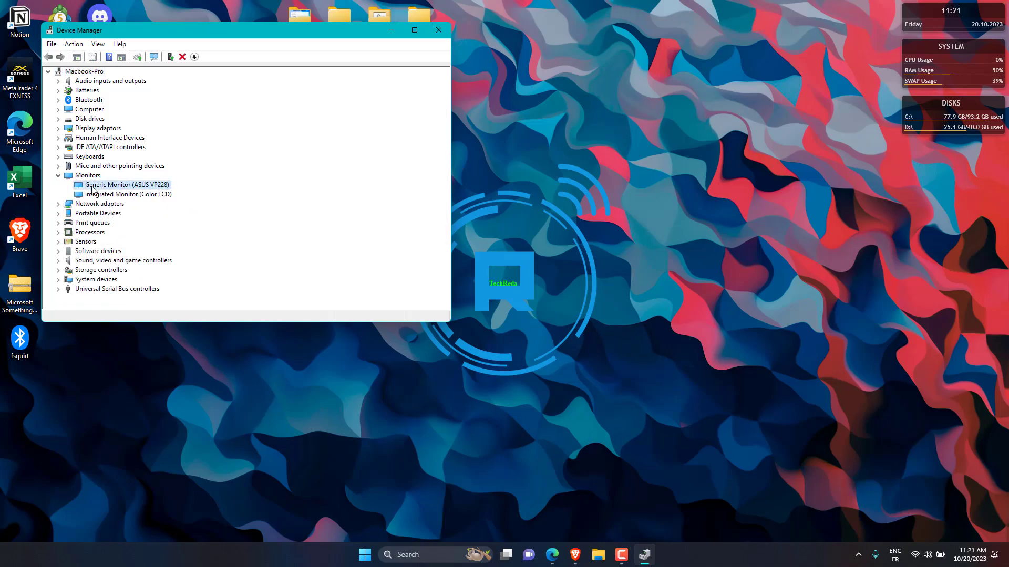
right_click(127, 184)
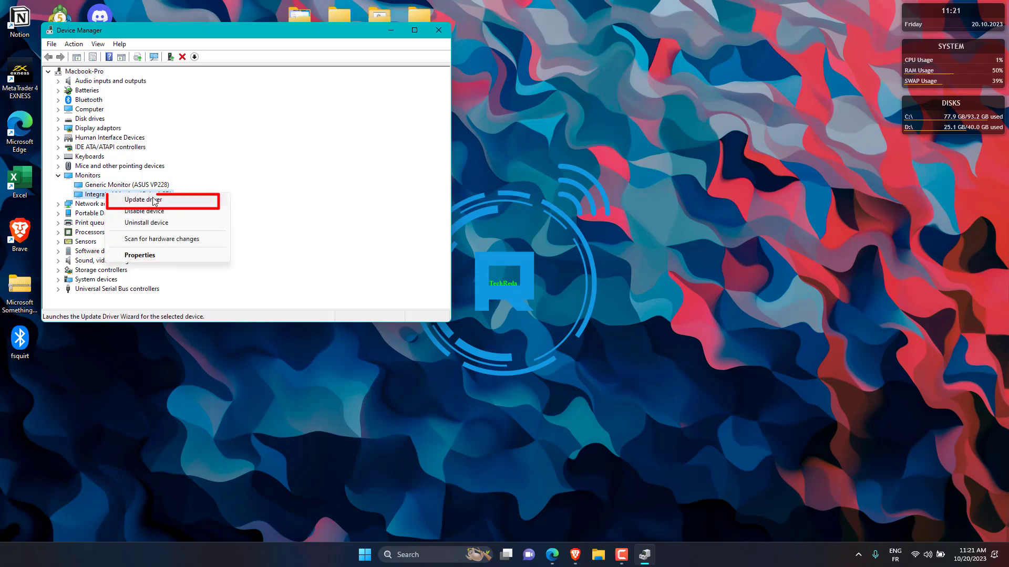
- Update drivers for Integrated Monitor and Generic Monitor (ASUS VP228); both report best drivers already installed
left_click(144, 199)
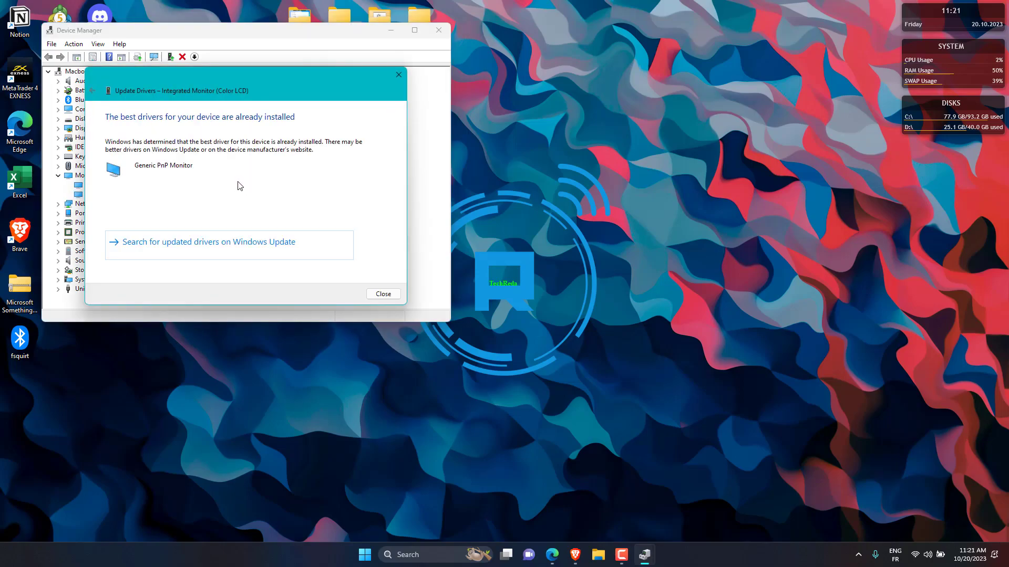
left_click(383, 295)
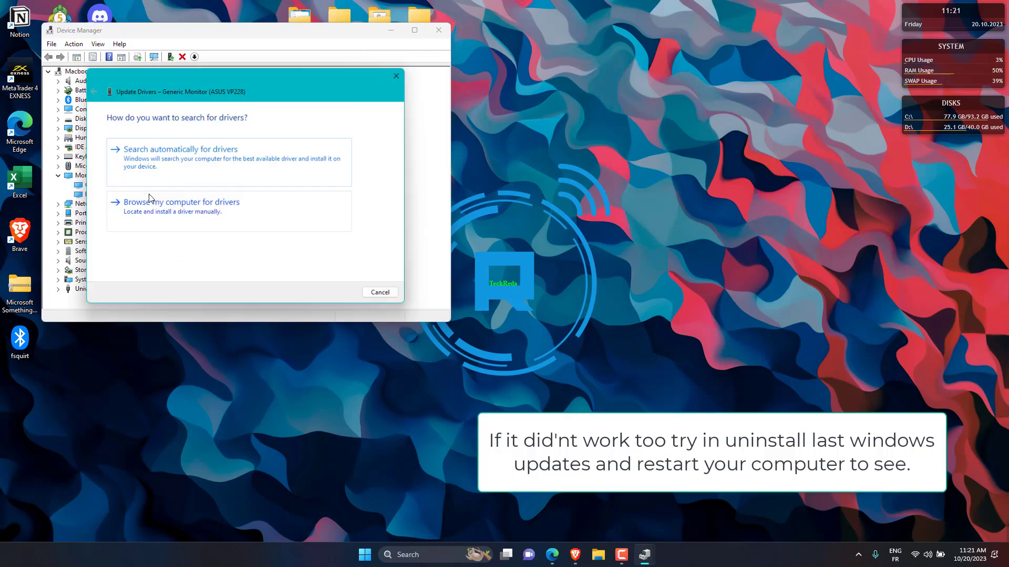
left_click(179, 148)
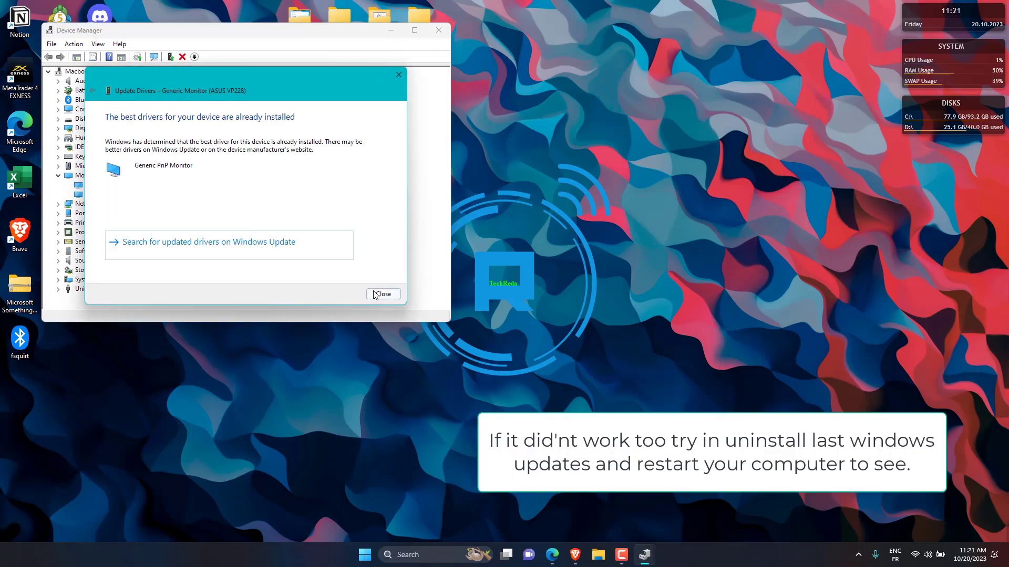